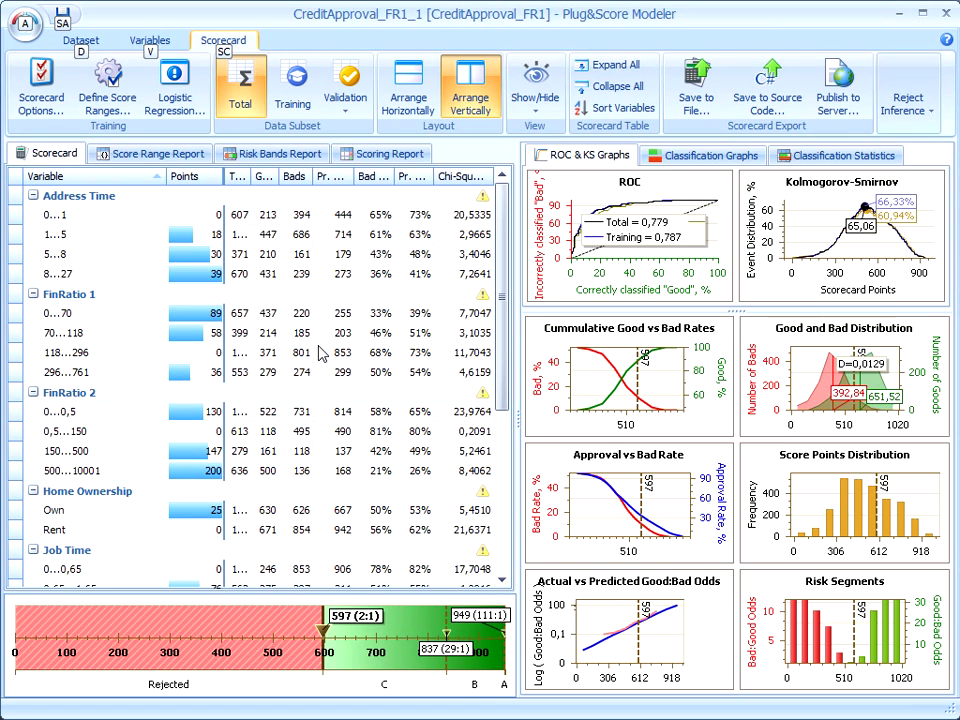
{"action": "mouse_move", "coordinate": [312, 556]}
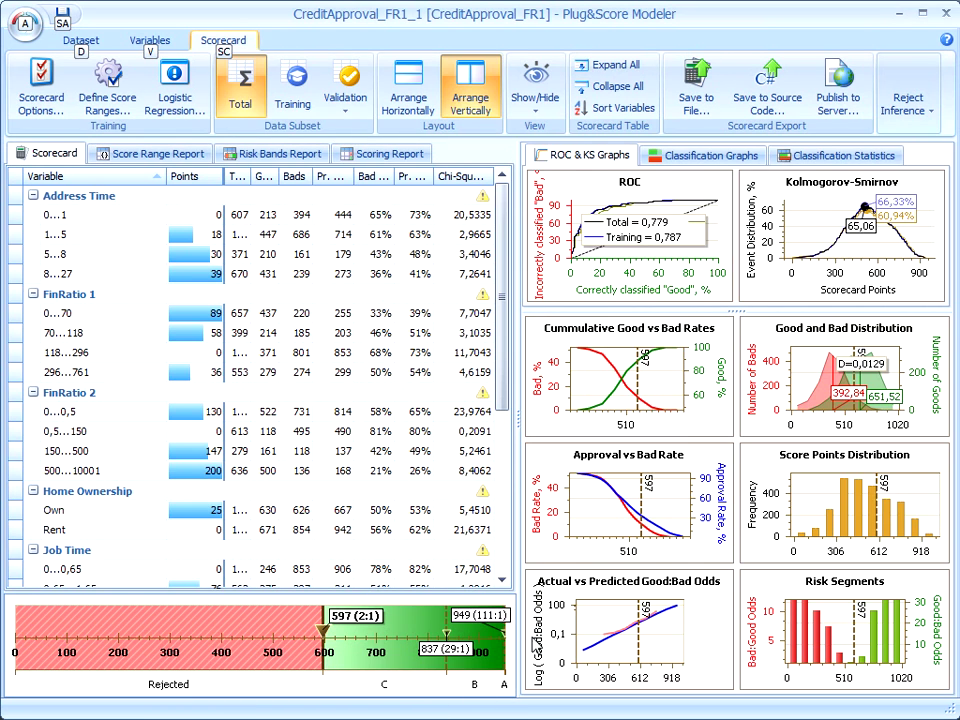
{"action": "mouse_move", "coordinate": [104, 578]}
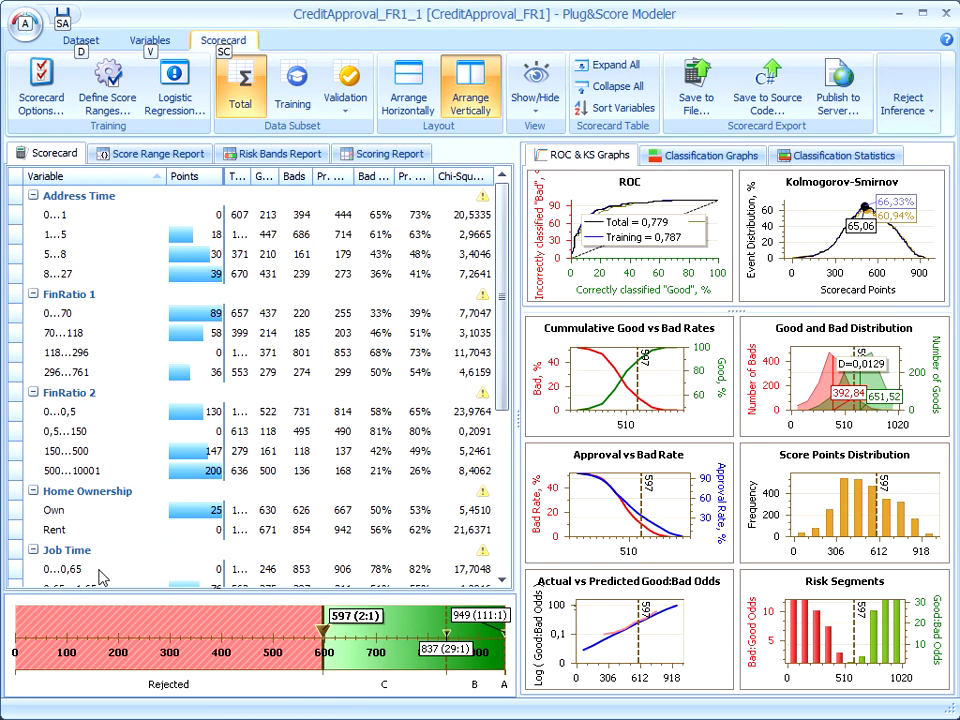
{"action": "mouse_move", "coordinate": [116, 704]}
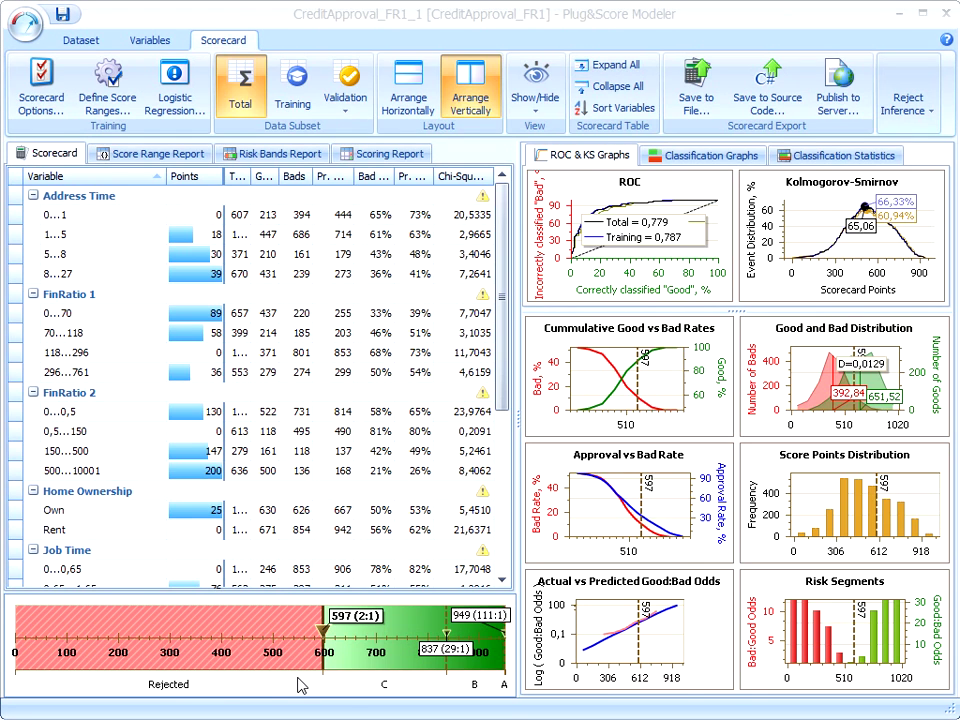
{"action": "mouse_move", "coordinate": [932, 584]}
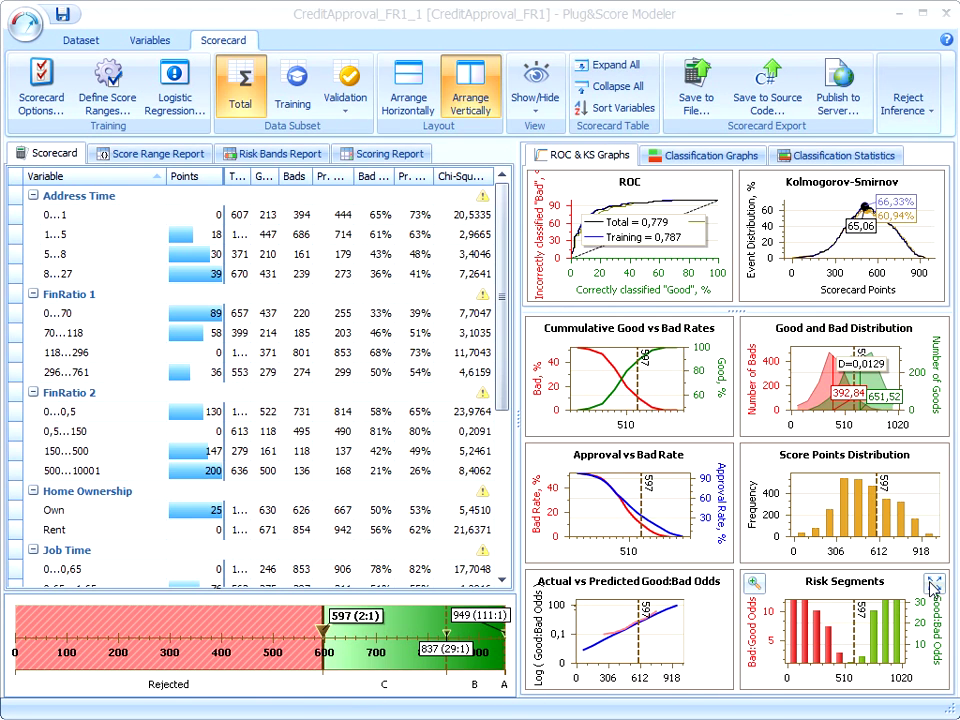
Insert new band boundaries on the score slider via Add Band At, splitting the range into B and BB bands.
{"action": "left_click", "coordinate": [934, 582]}
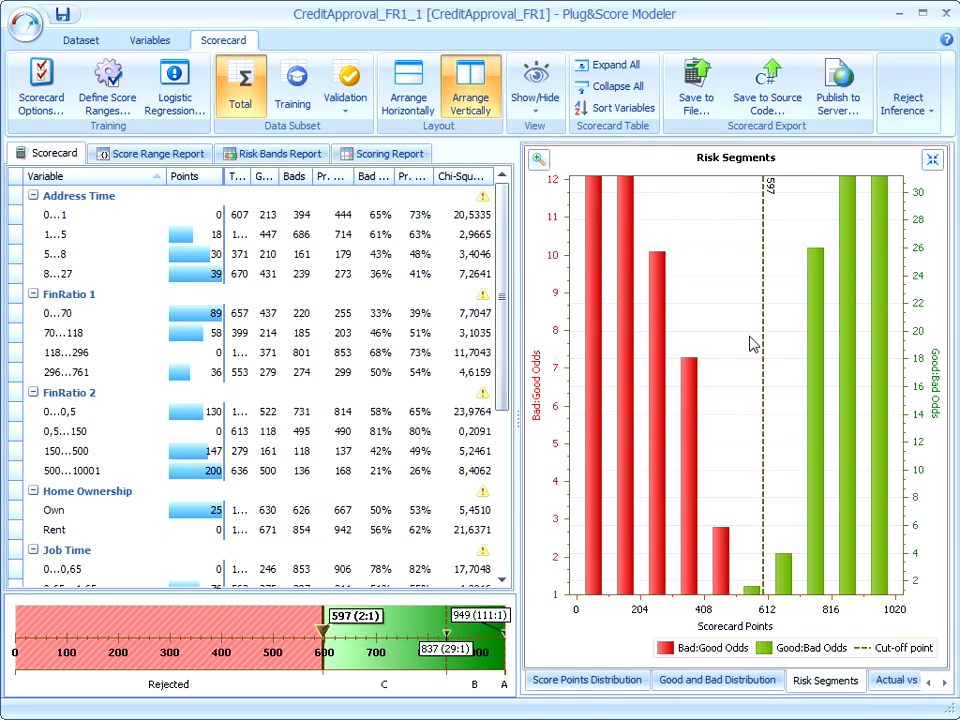
{"action": "mouse_move", "coordinate": [776, 620]}
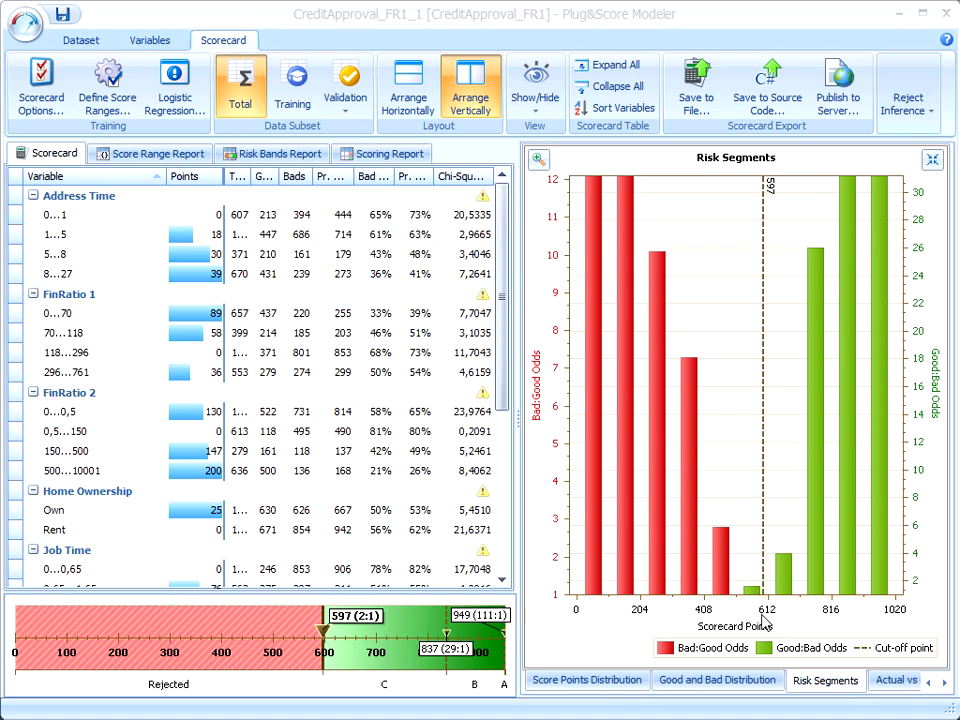
{"action": "mouse_move", "coordinate": [918, 248]}
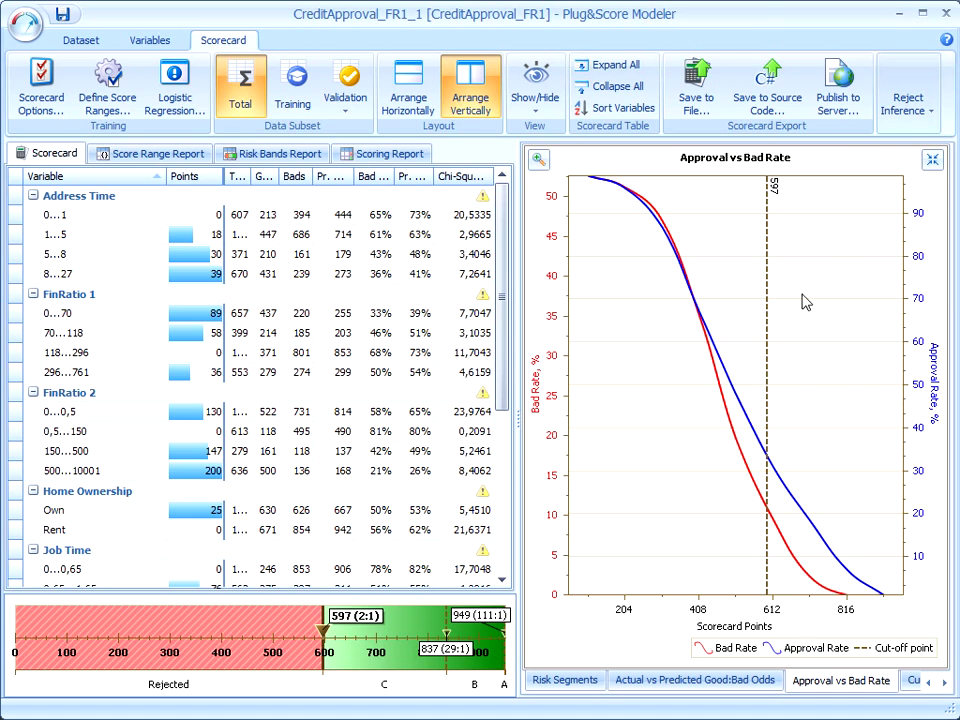
{"action": "mouse_move", "coordinate": [908, 444]}
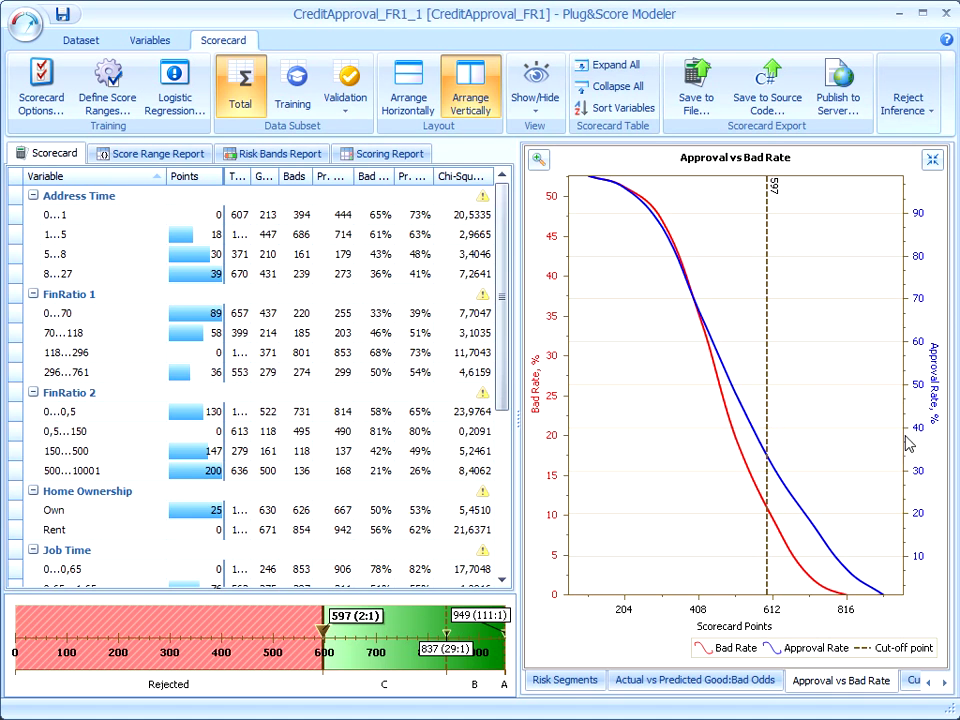
{"action": "mouse_move", "coordinate": [924, 220]}
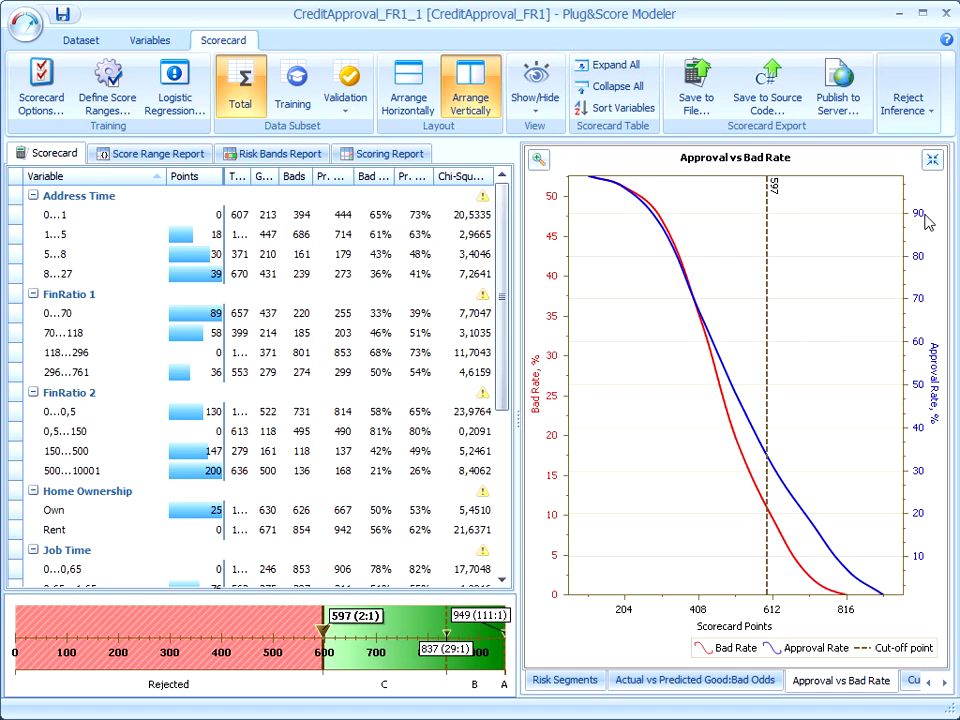
{"action": "mouse_move", "coordinate": [678, 290]}
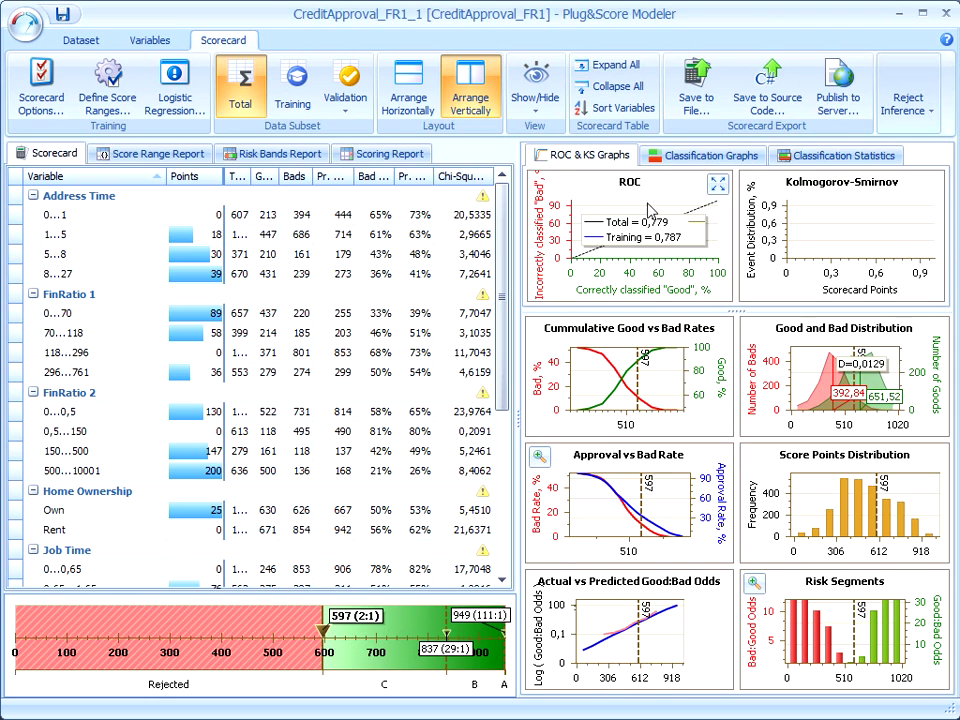
{"action": "mouse_move", "coordinate": [286, 432]}
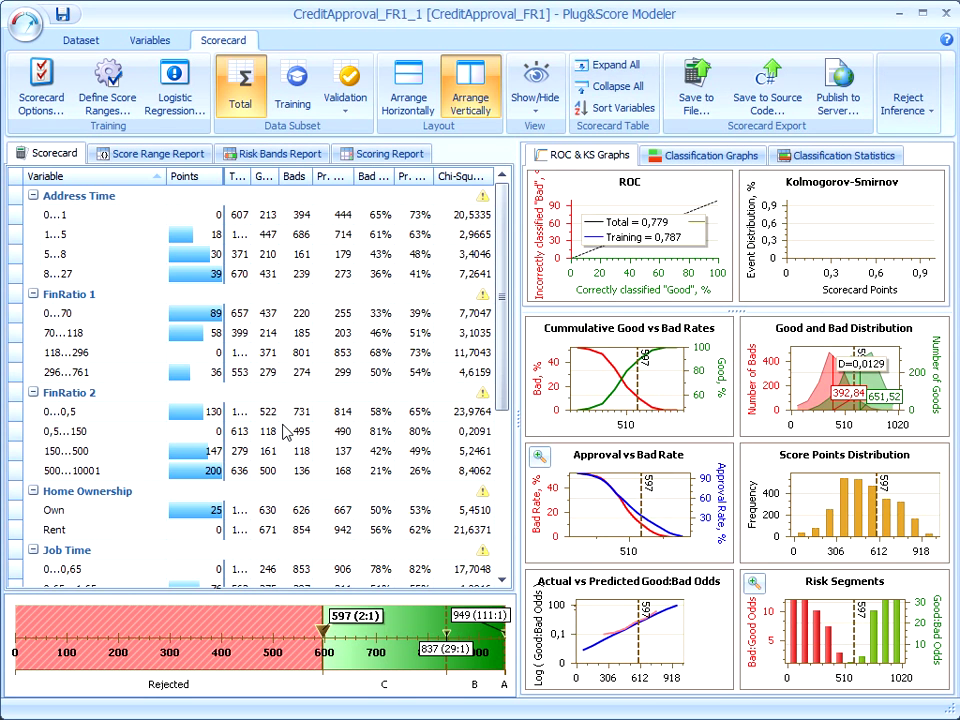
{"action": "left_click", "coordinate": [272, 152]}
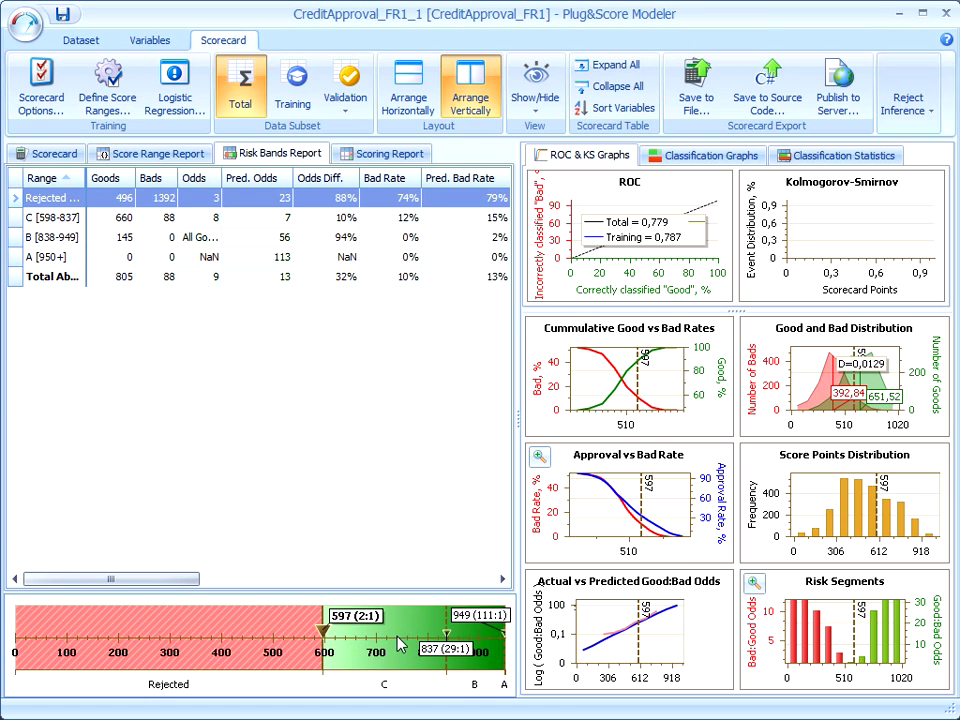
{"action": "right_click", "coordinate": [420, 644]}
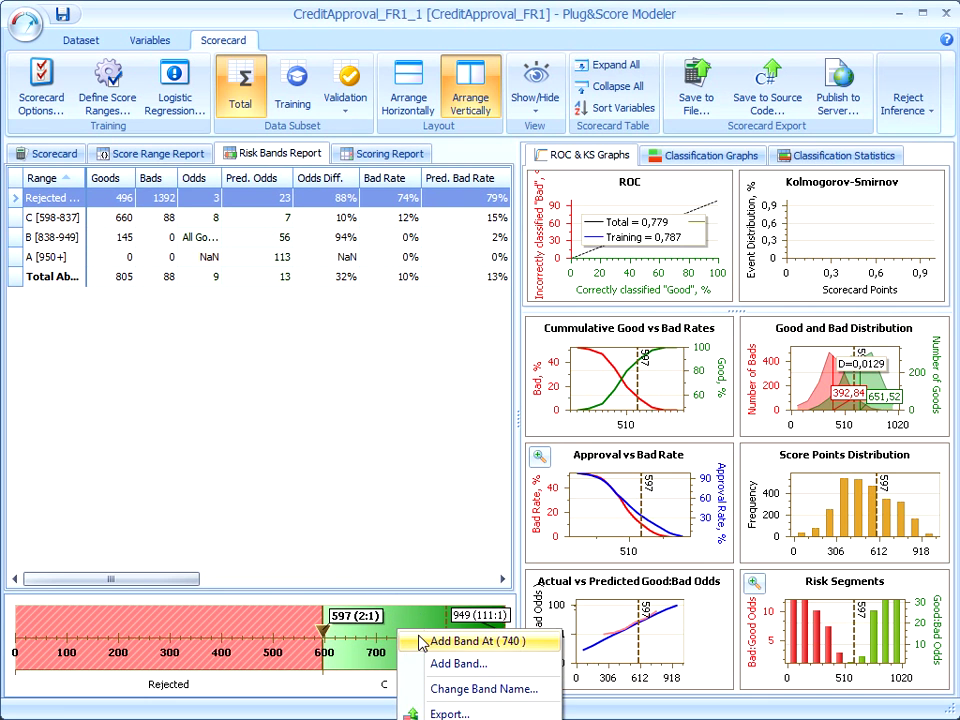
{"action": "left_click", "coordinate": [476, 640]}
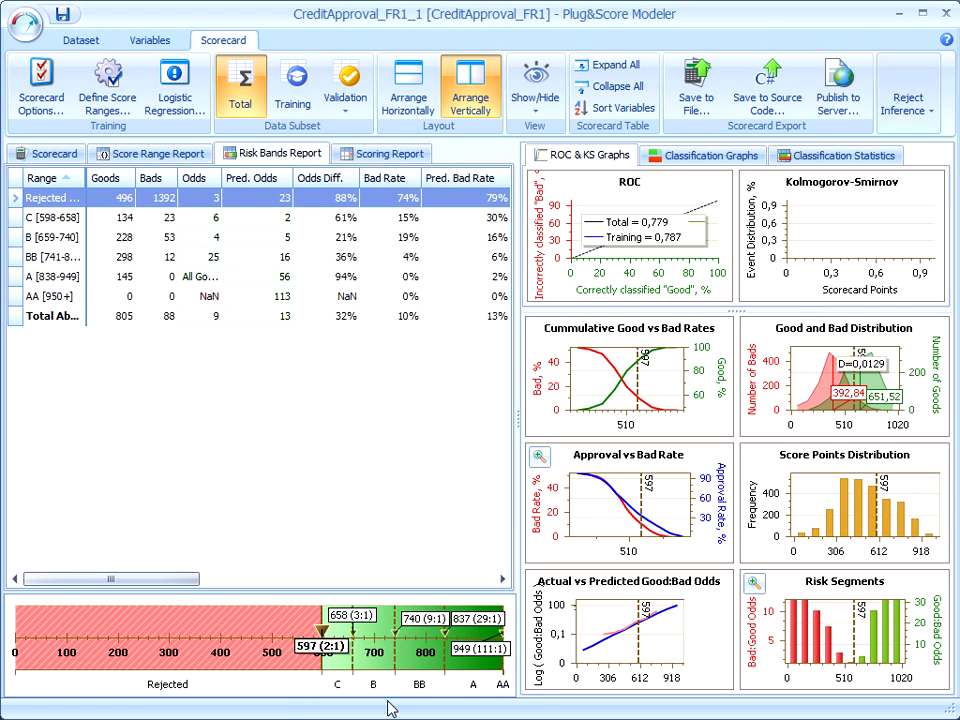
{"action": "mouse_move", "coordinate": [628, 336]}
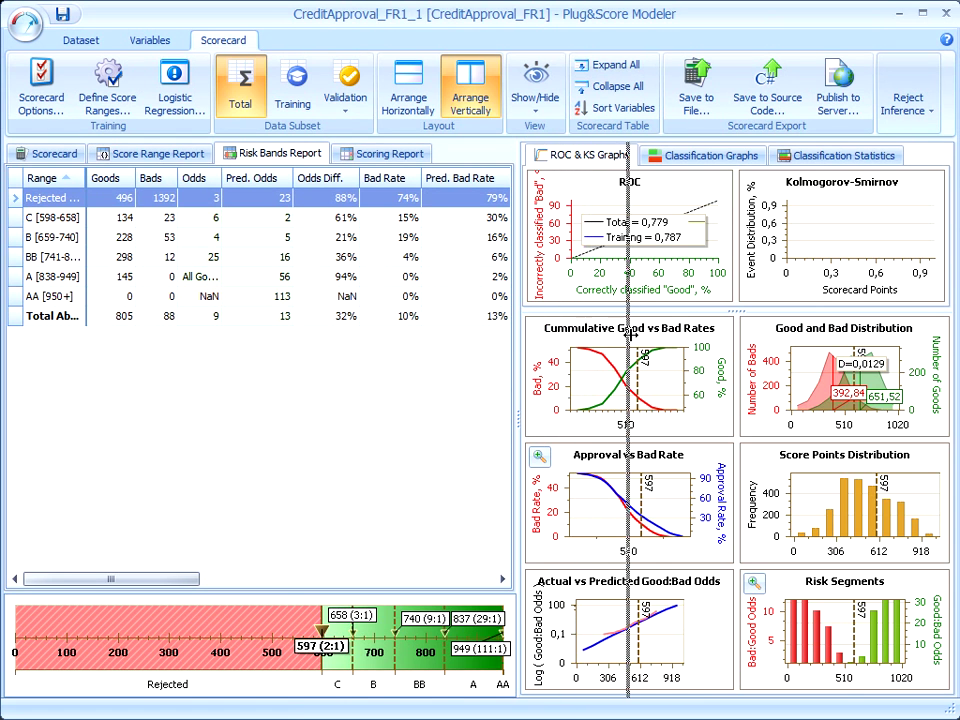
{"action": "left_click", "coordinate": [388, 152]}
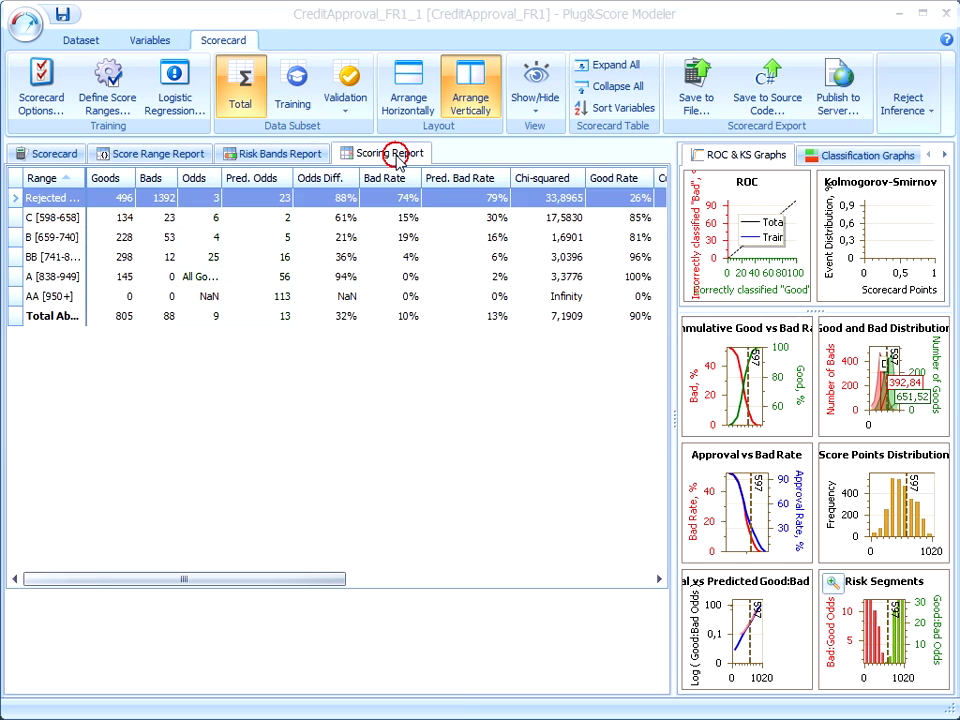
Review the score-sorted applicant rows with band assignments and dismiss the Export Table option.
{"action": "left_click", "coordinate": [388, 152]}
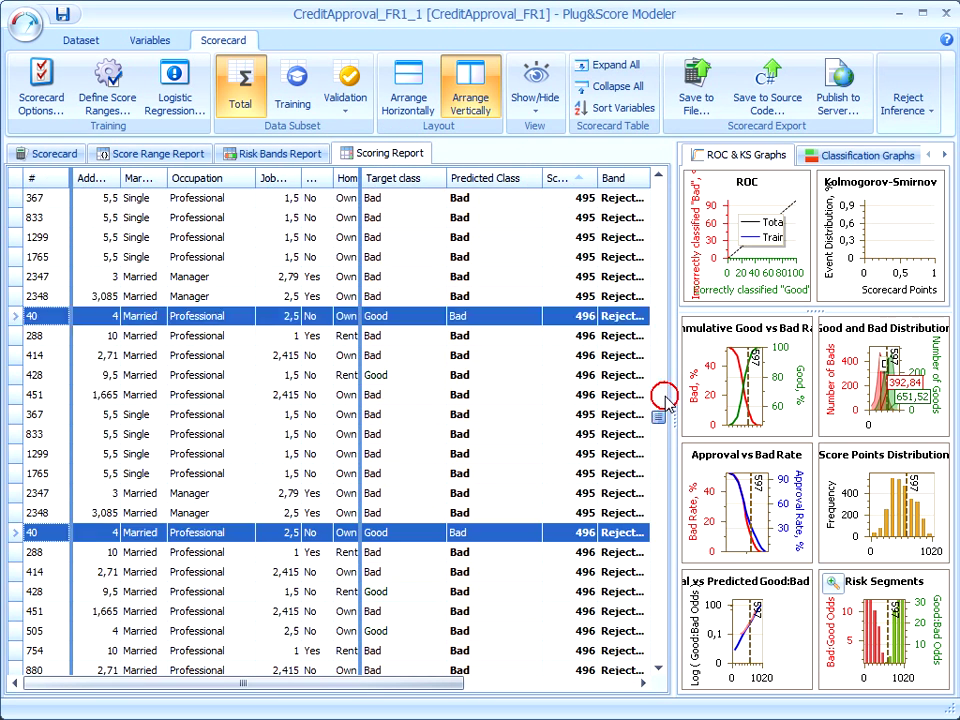
{"action": "scroll", "scroll_direction": "down", "scroll_amount": 3}
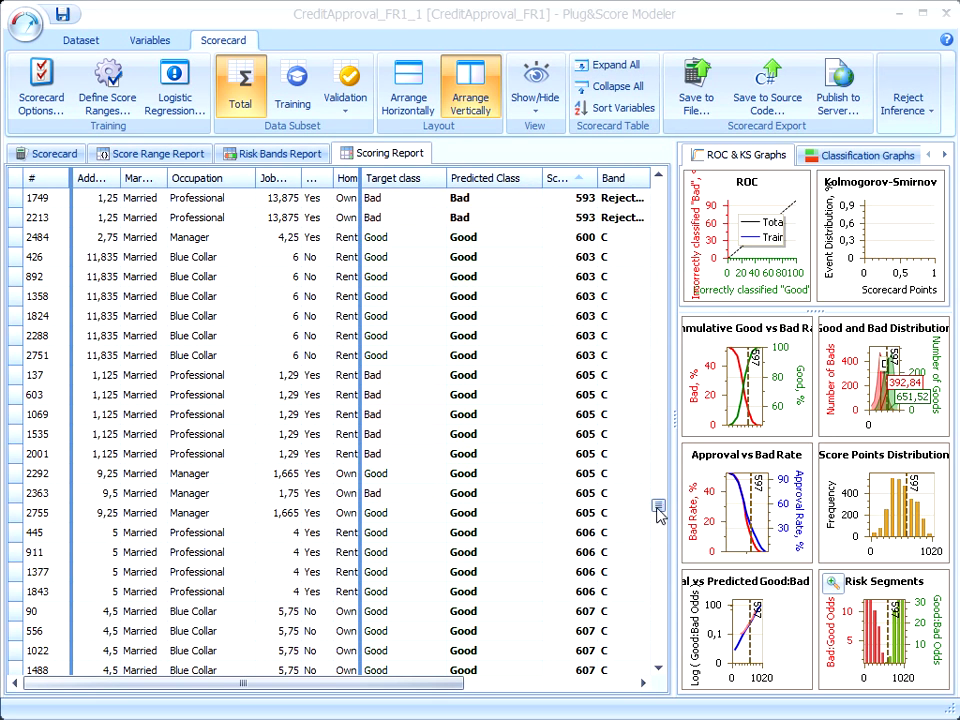
{"action": "scroll", "scroll_direction": "down", "scroll_amount": 3}
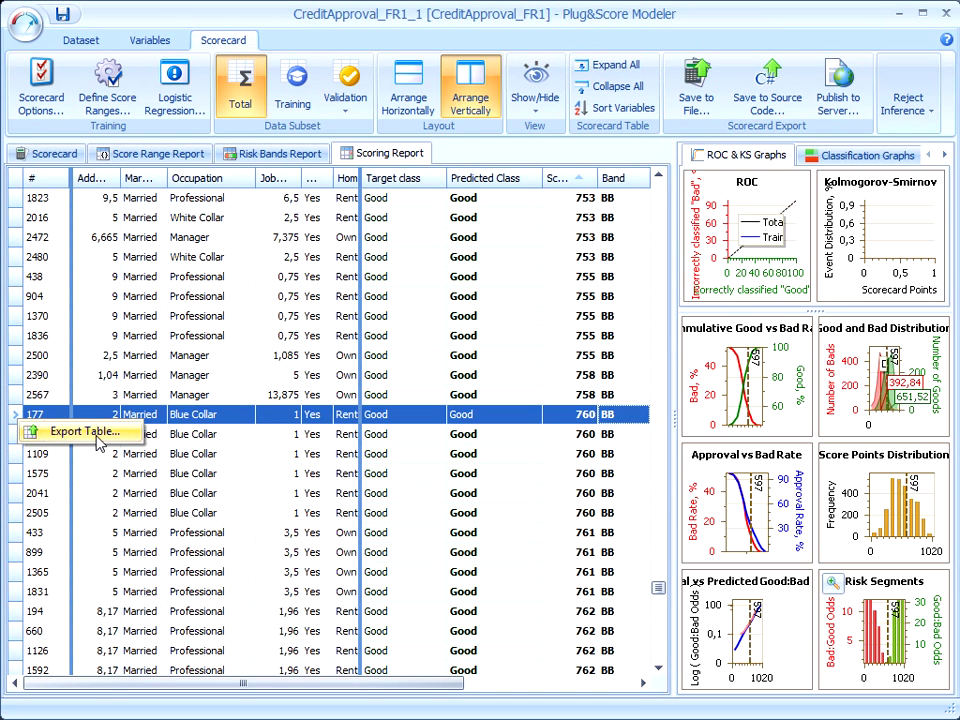
{"action": "left_click", "coordinate": [200, 376]}
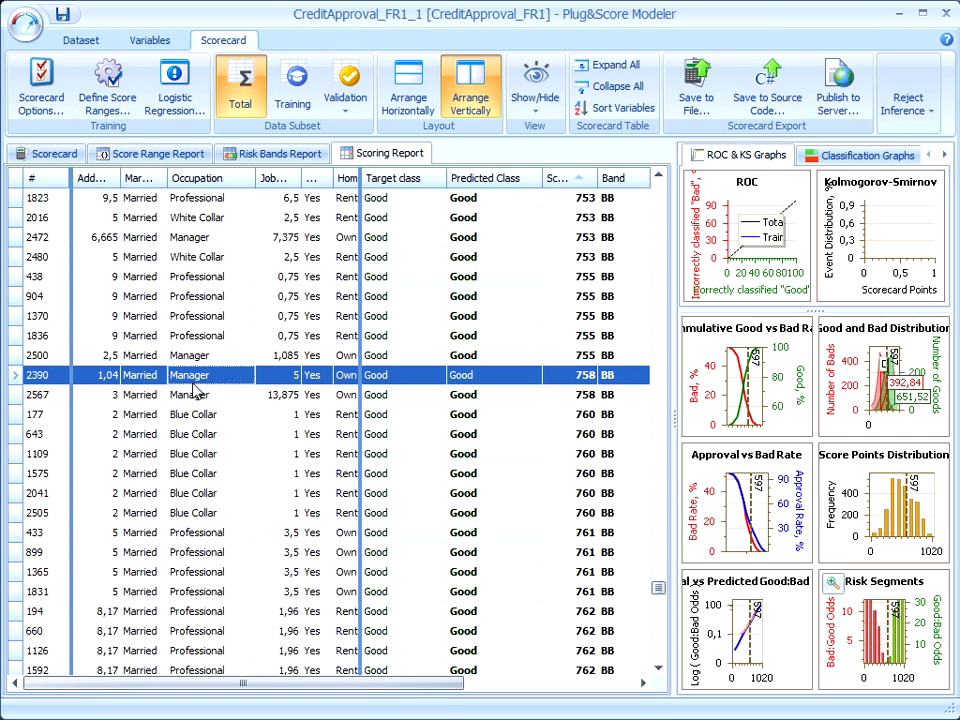
{"action": "mouse_move", "coordinate": [658, 224]}
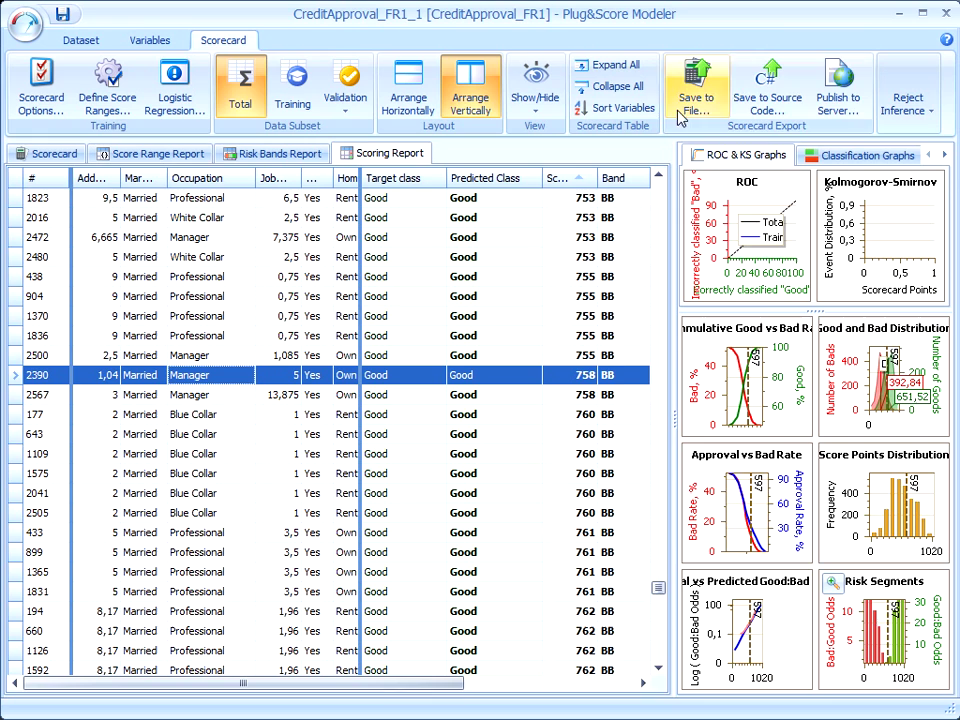
{"action": "mouse_move", "coordinate": [670, 30]}
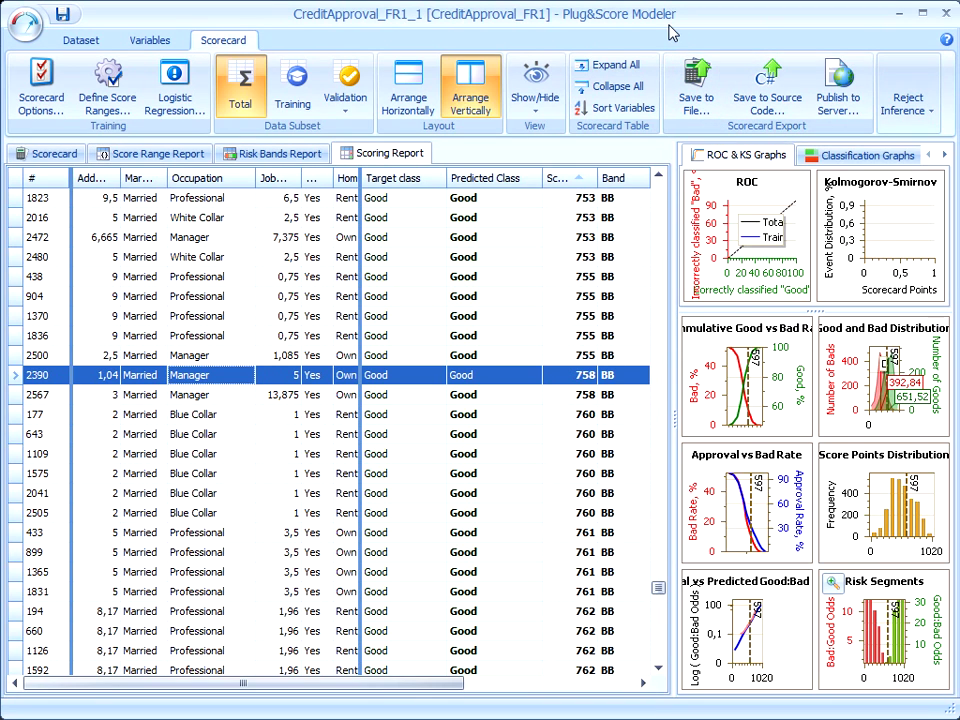